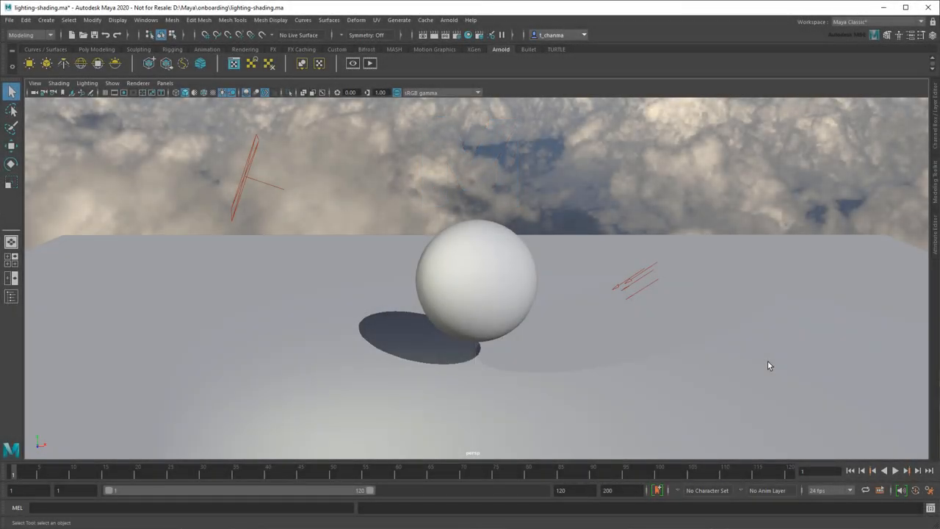
Assign a new Standard Surface material to the selected sphere via its context menu.
left_click(478, 282)
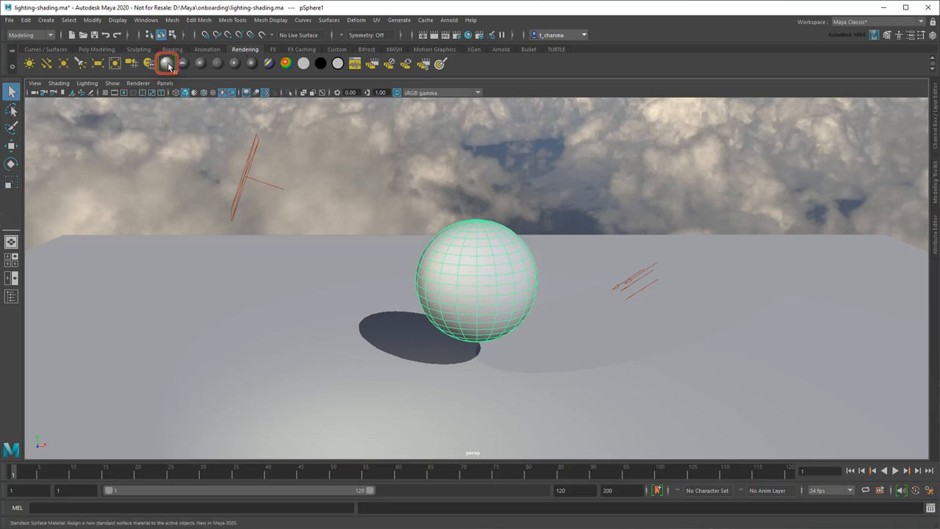
left_click(167, 62)
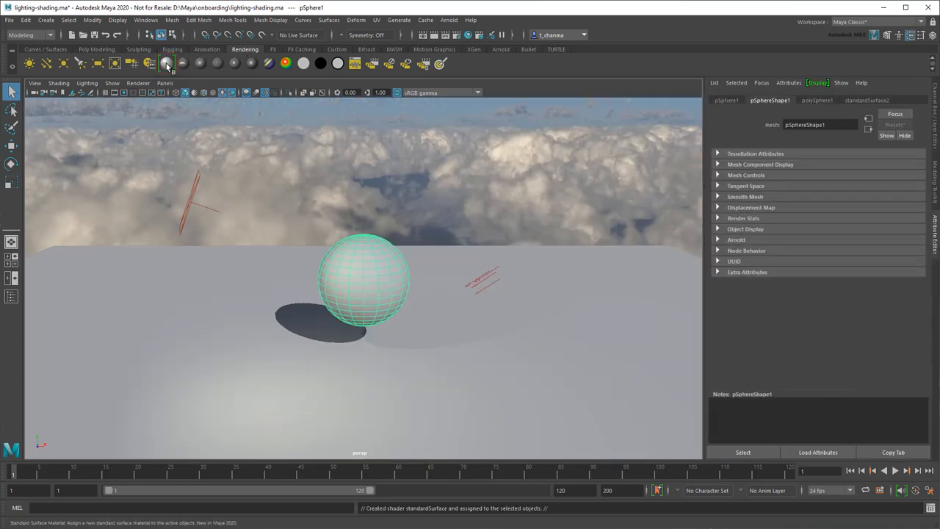
right_click(361, 242)
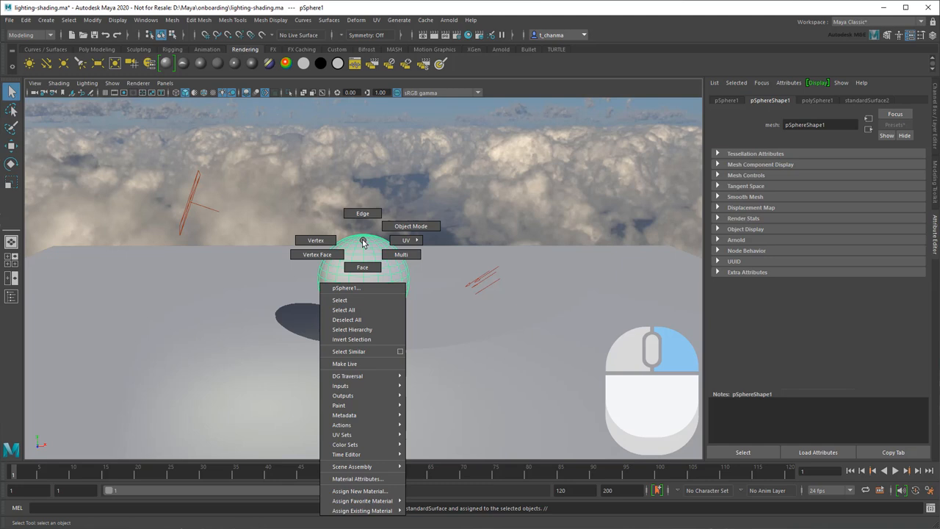
mouse_move(360, 490)
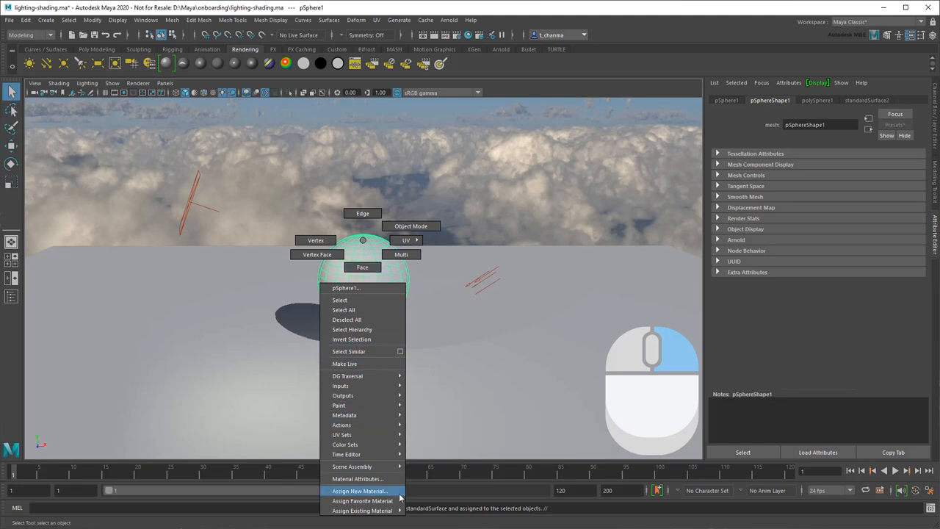
left_click(359, 491)
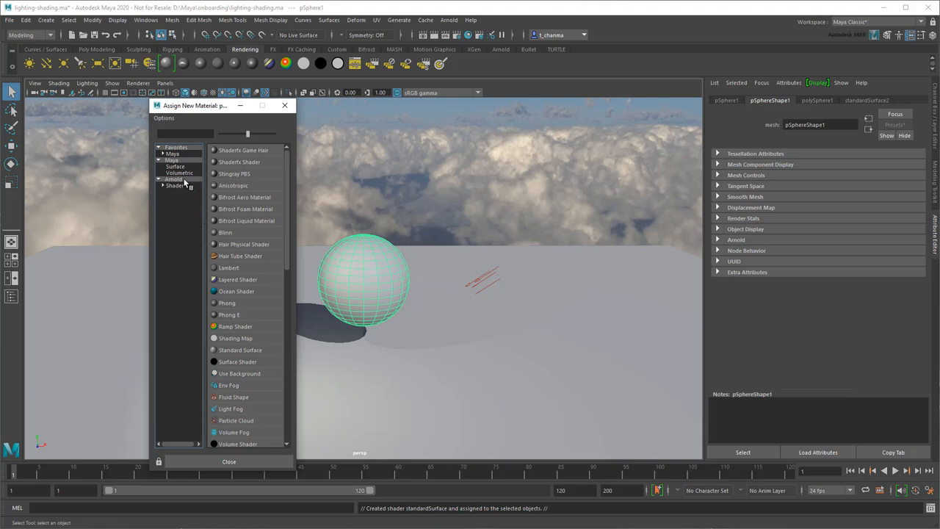
left_click(173, 180)
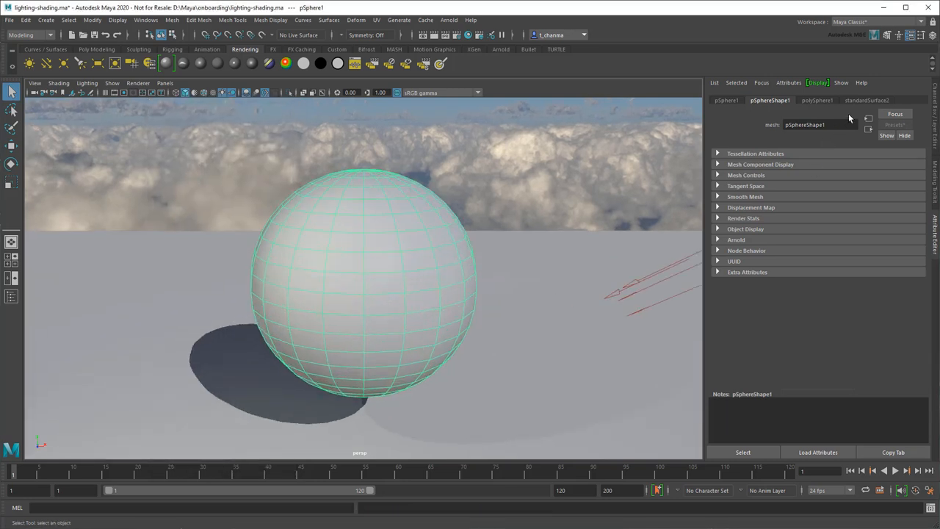
Set the material's base colour to a pale blue, specular weight to full and lower the roughness.
left_click(866, 99)
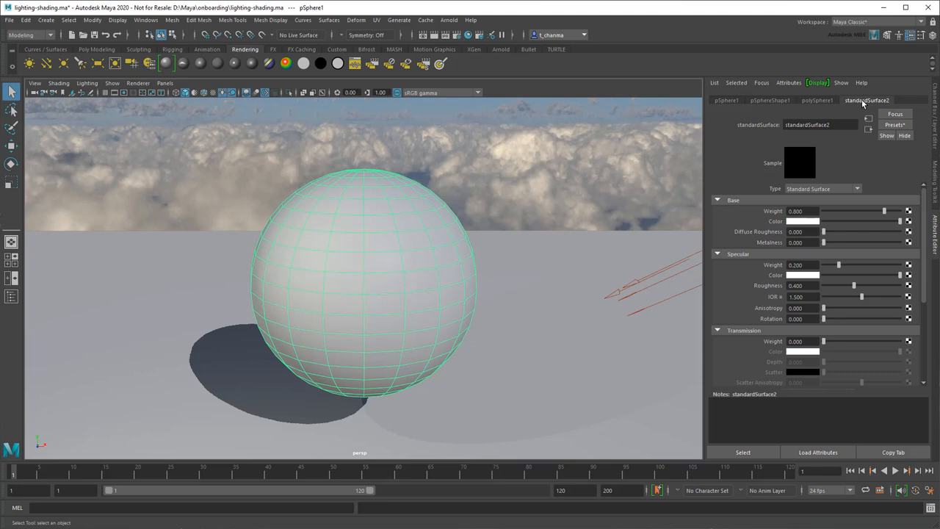
mouse_move(816, 224)
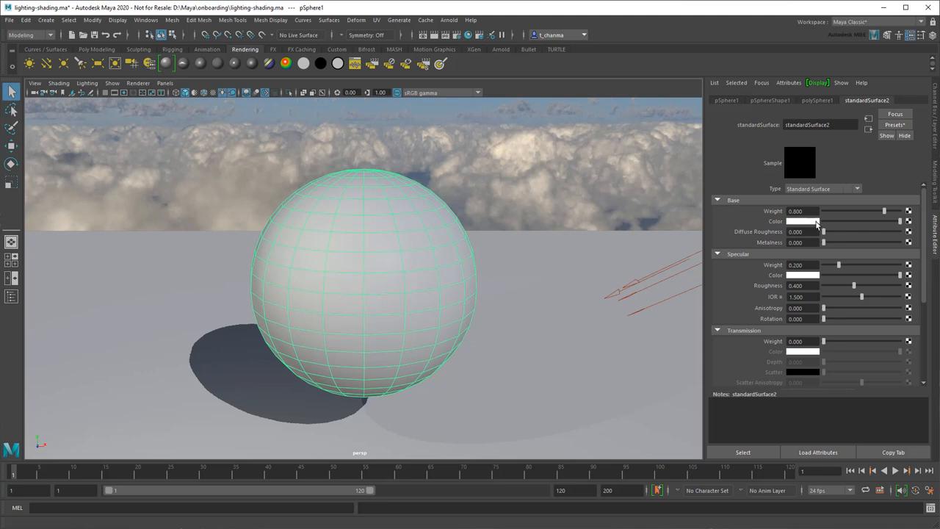
left_click(816, 220)
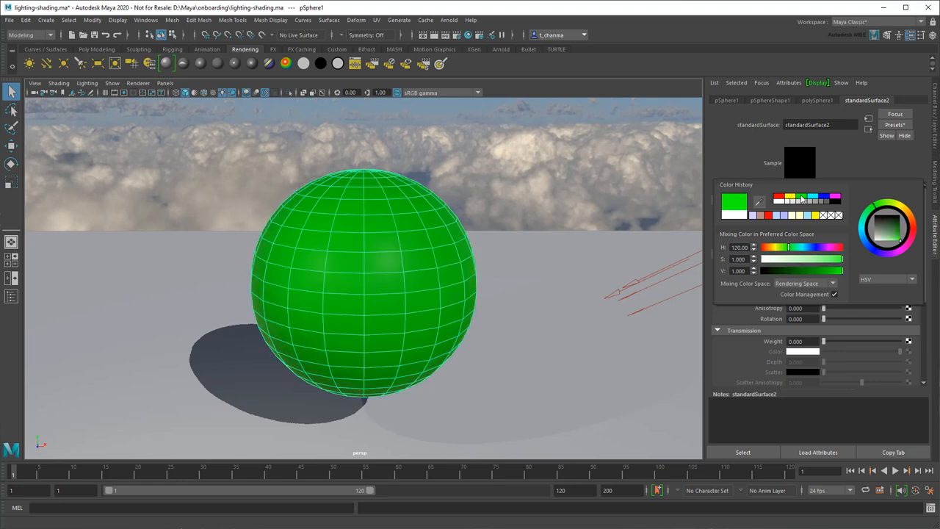
left_click(826, 206)
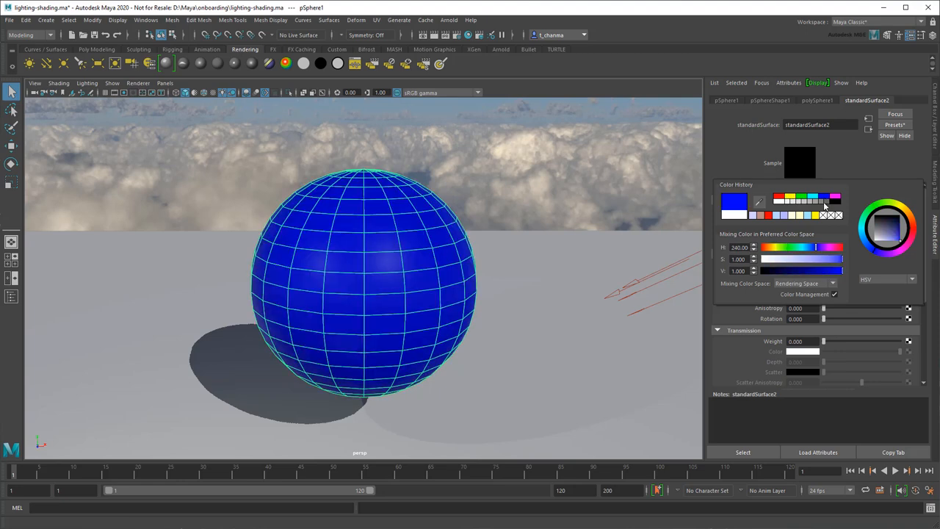
left_click_drag(842, 259, 808, 259)
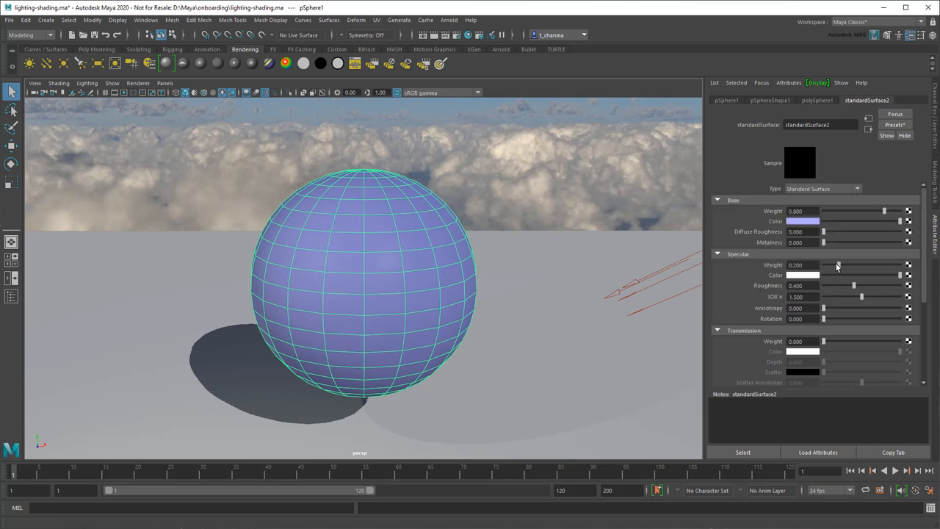
left_click_drag(837, 264, 899, 264)
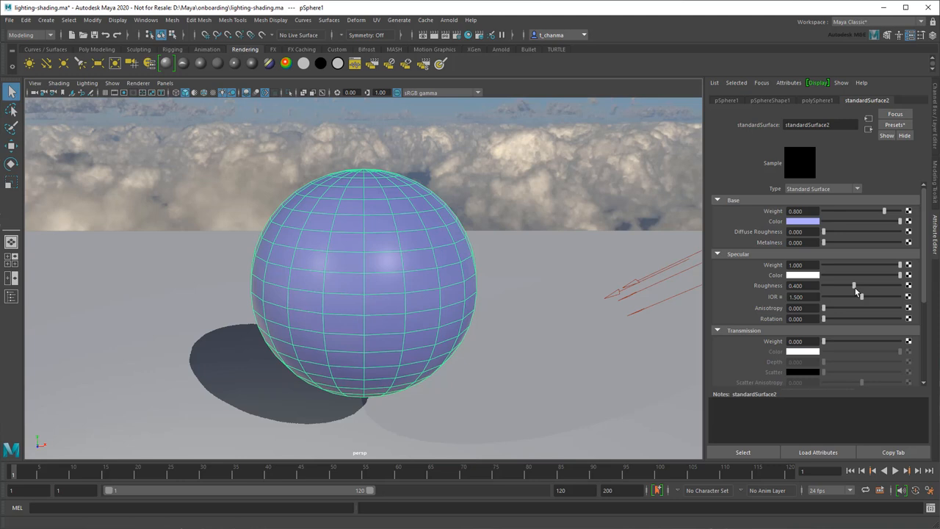
left_click_drag(854, 285, 845, 284)
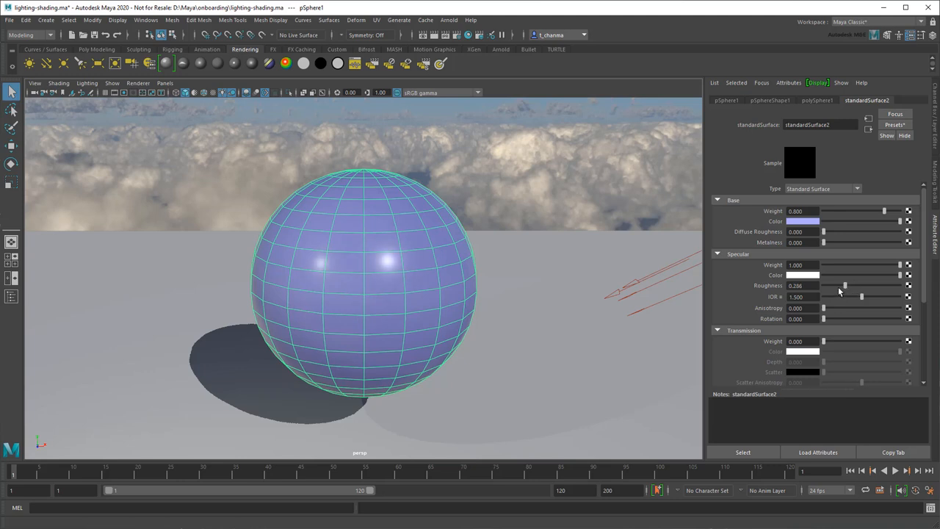
left_click_drag(822, 341, 834, 341)
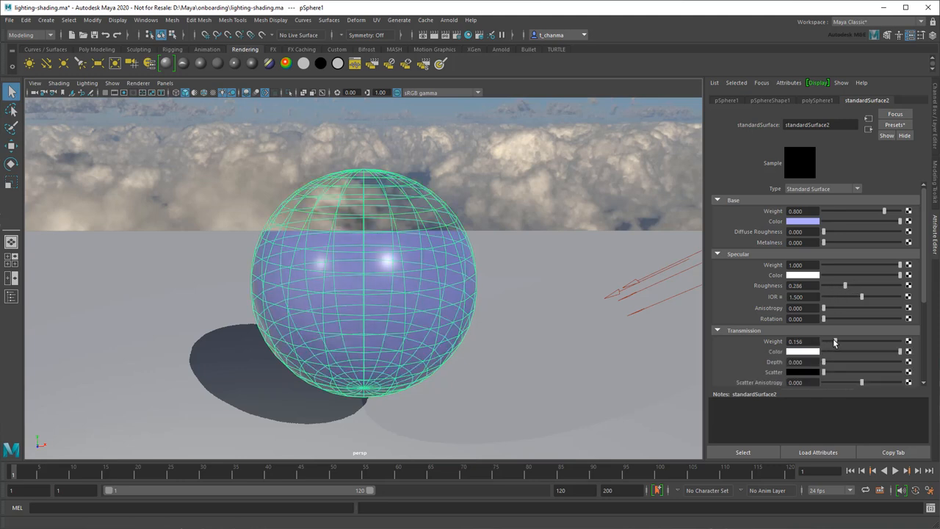
Inspect the glossy blue sphere against the cloud surroundings and return to its material attributes.
left_click(467, 302)
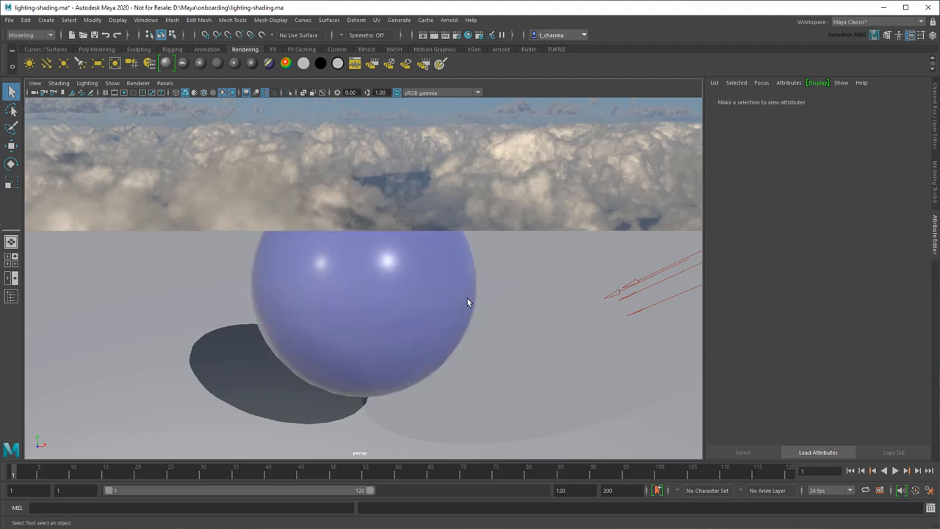
left_click_drag(468, 303, 441, 337)
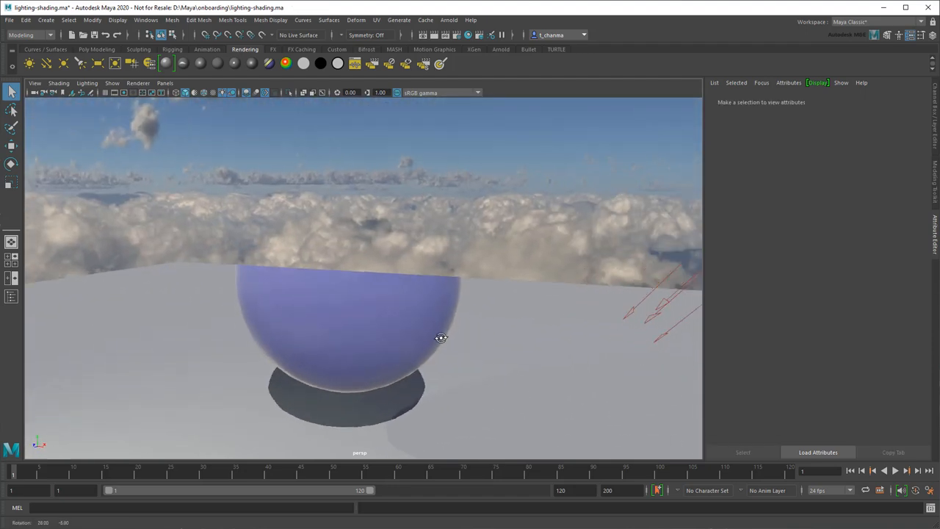
left_click_drag(440, 338, 467, 342)
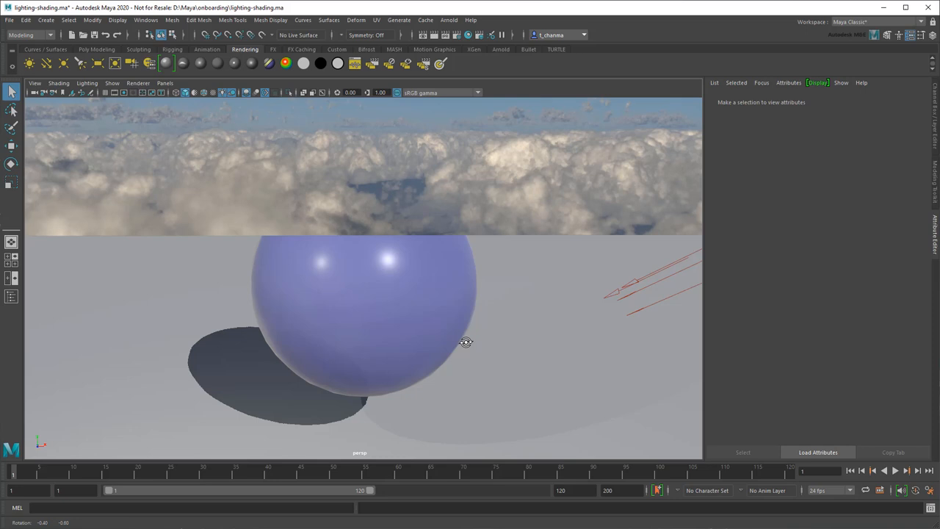
left_click(364, 308)
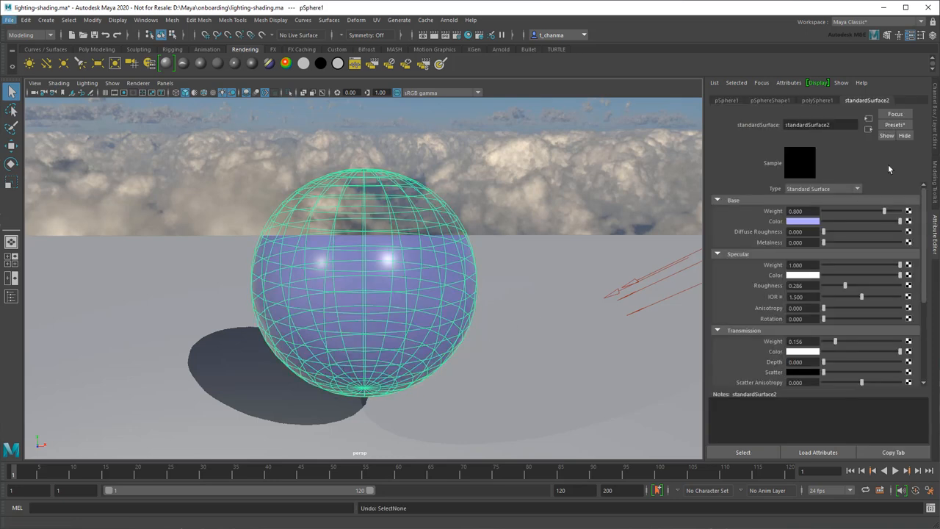
left_click(894, 123)
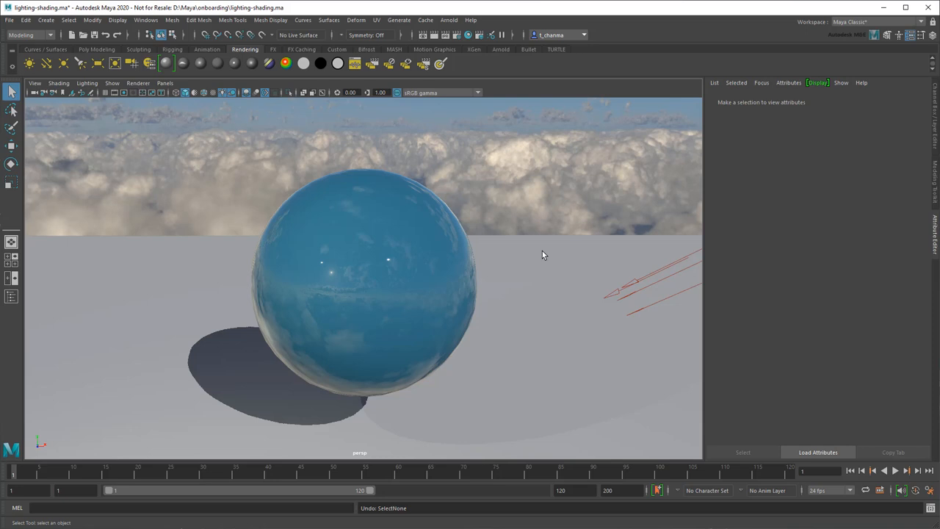
Map a checker texture onto the sphere's base colour and show textures in the viewport.
left_click(359, 286)
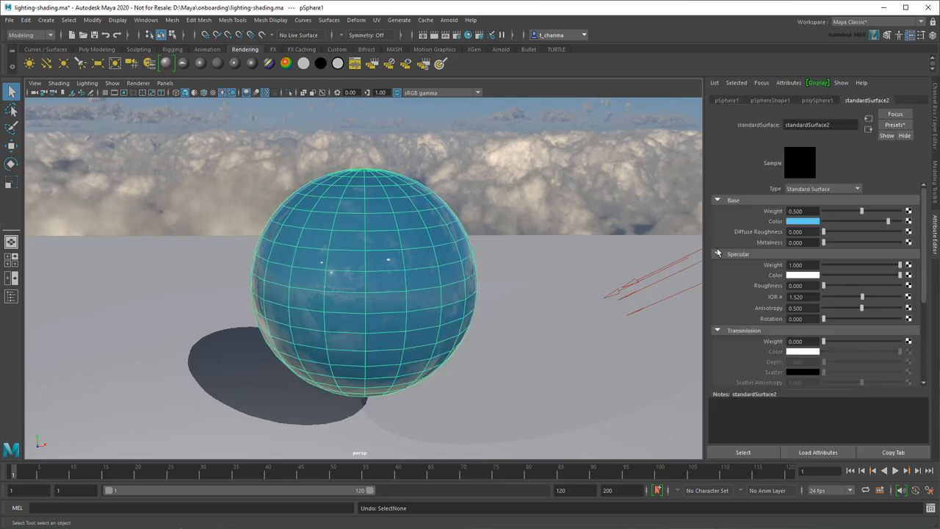
left_click(907, 220)
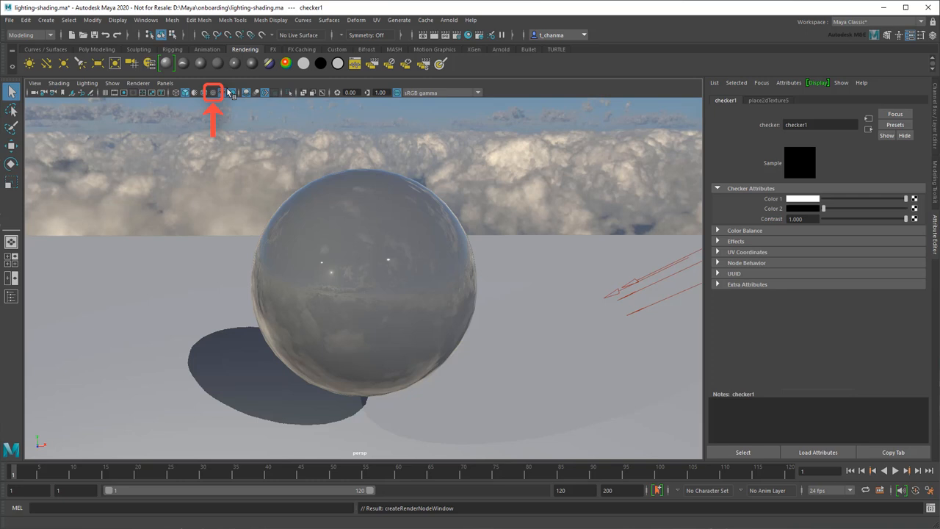
left_click(213, 93)
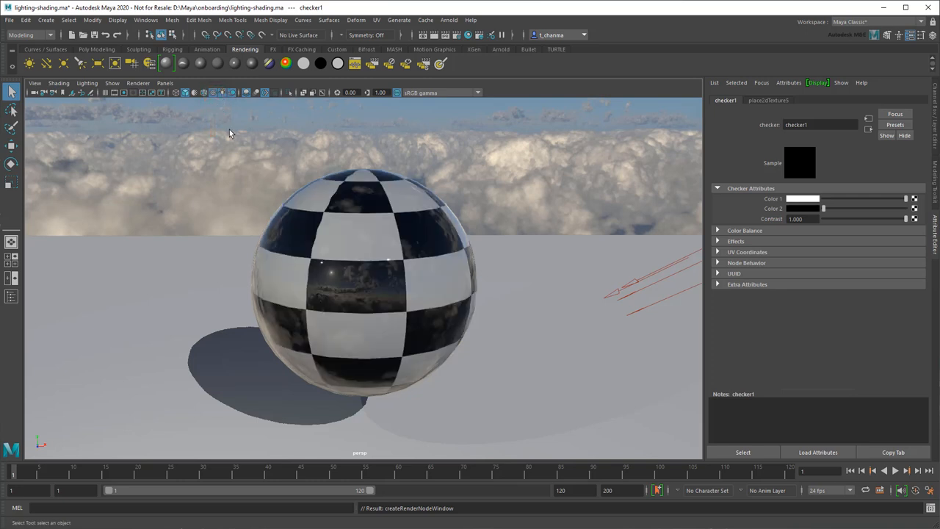
left_click(869, 129)
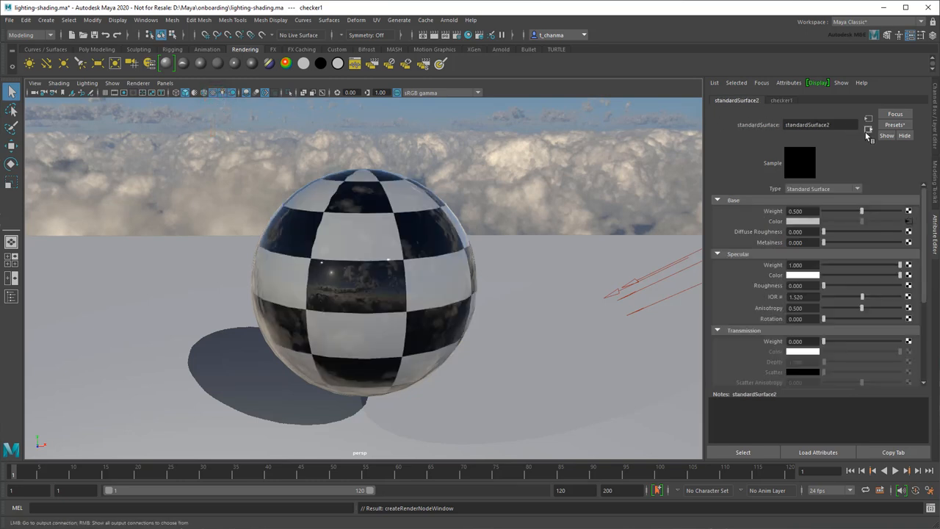
Break the checker and then the red ramp connections so the base colour is plain again.
right_click(802, 220)
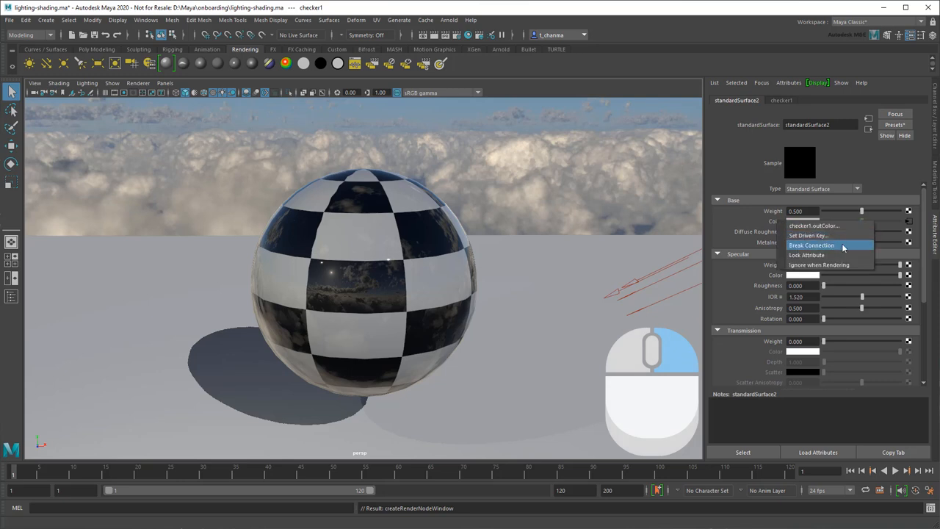
left_click(811, 244)
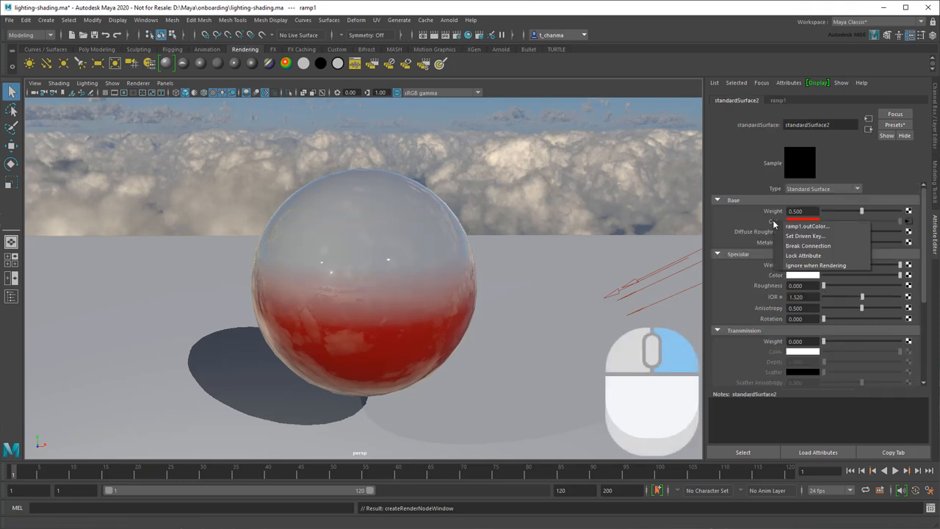
left_click(807, 245)
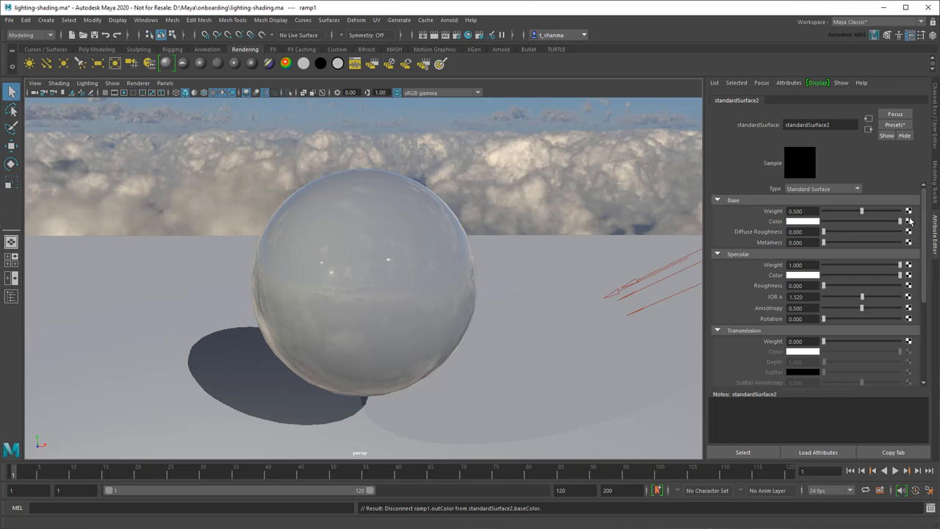
Map a File texture to Base Color and load awesome.jpg from the images folder.
left_click(909, 220)
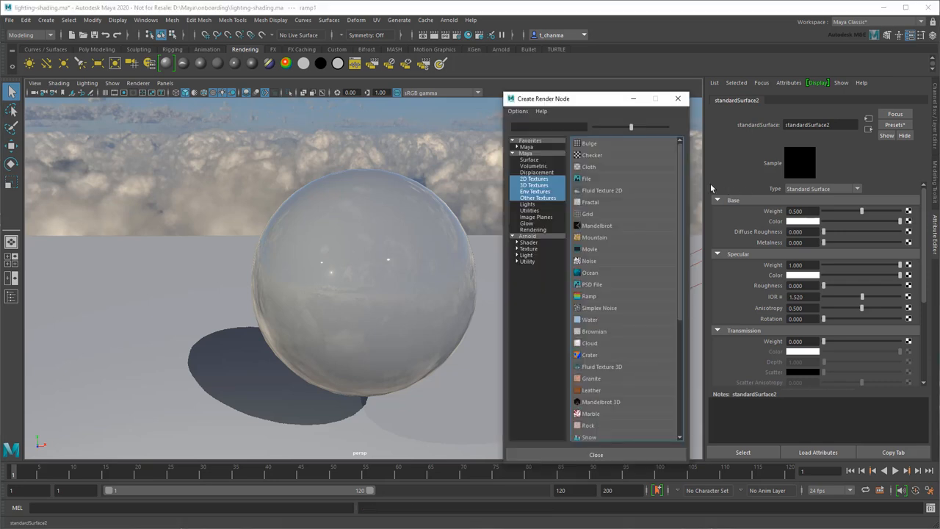
left_click(587, 178)
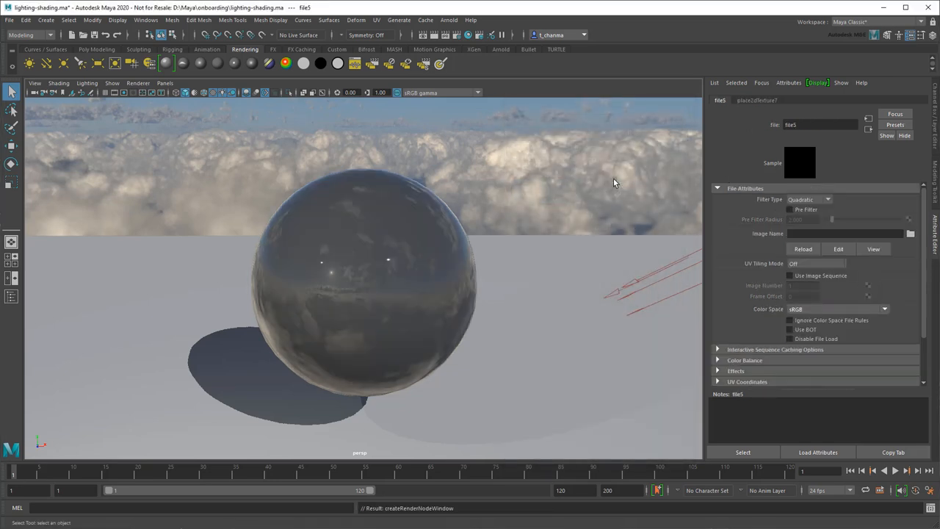
left_click(911, 233)
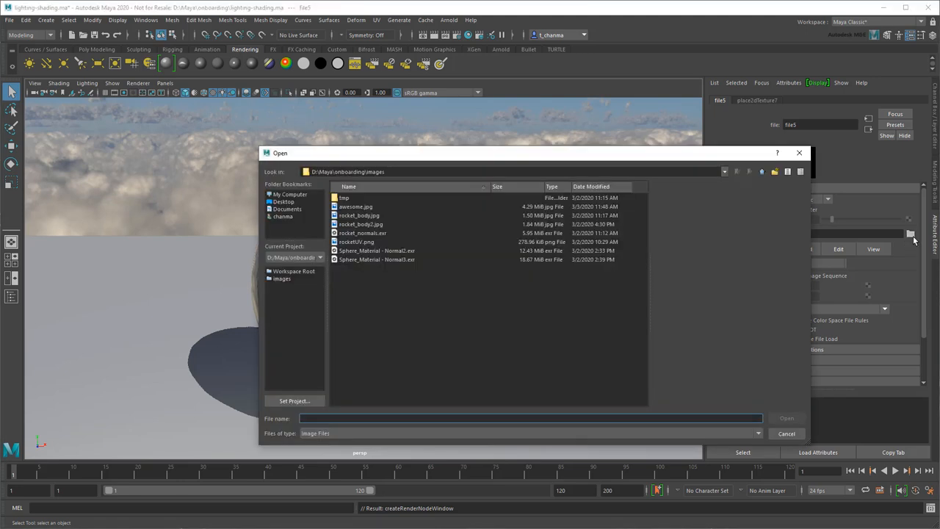
mouse_move(456, 196)
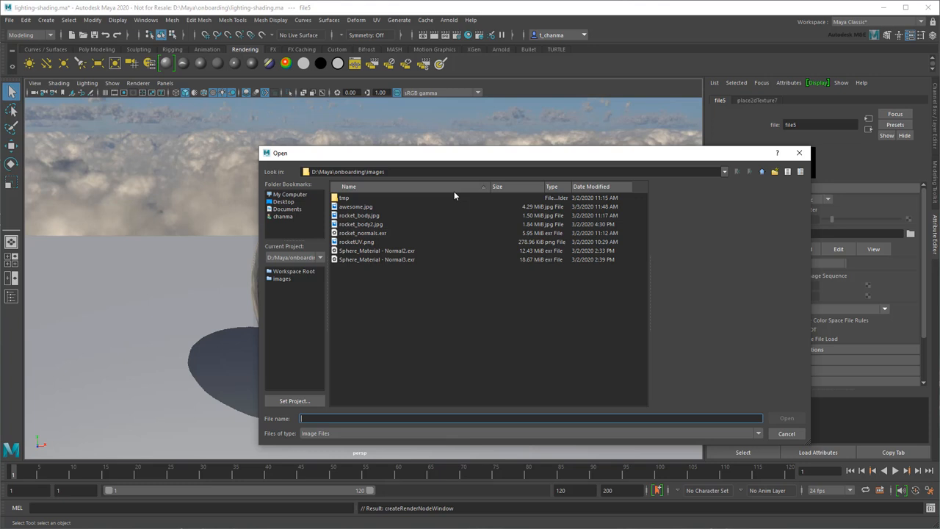
left_click(355, 206)
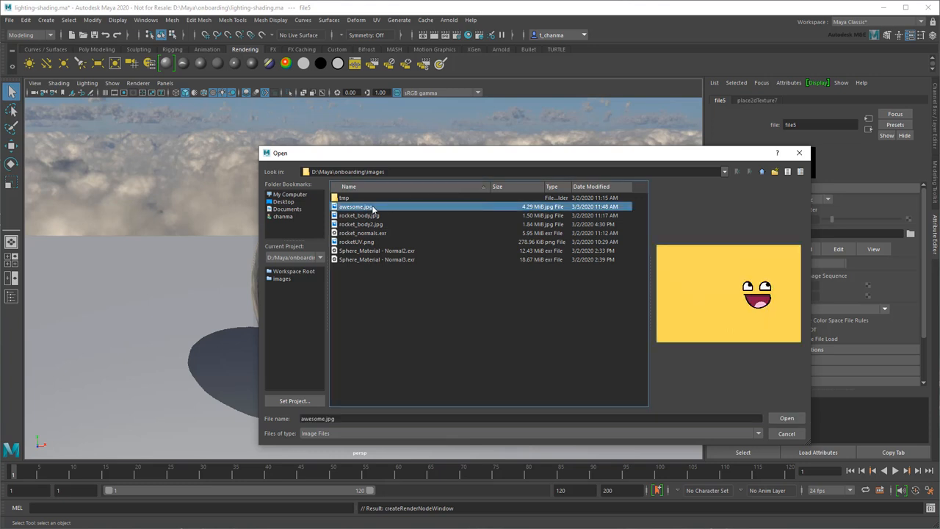
left_click(786, 417)
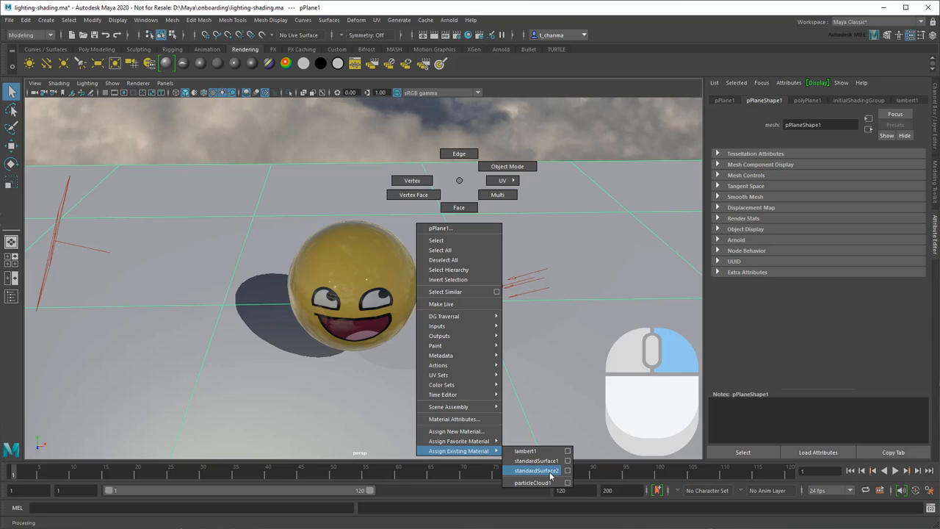
Assign the sphere's existing smiley standardSurface material to the ground plane.
left_click(536, 470)
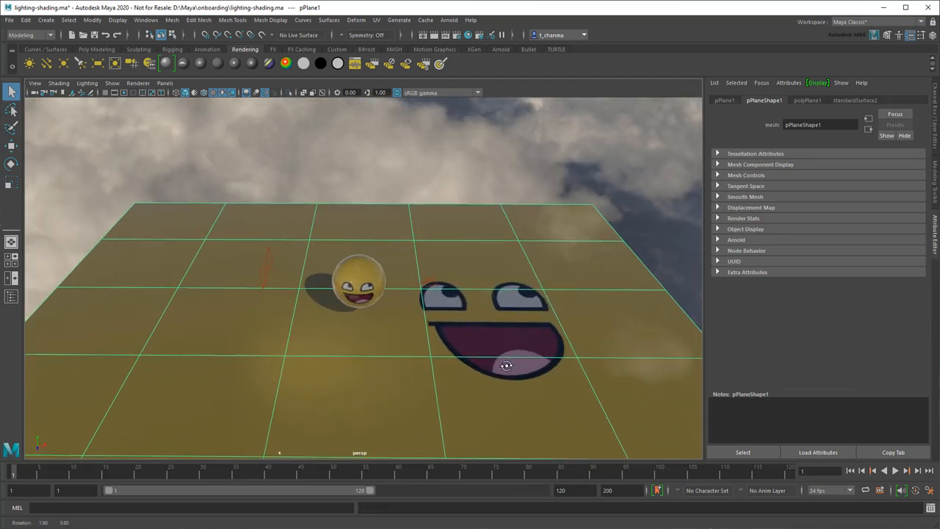